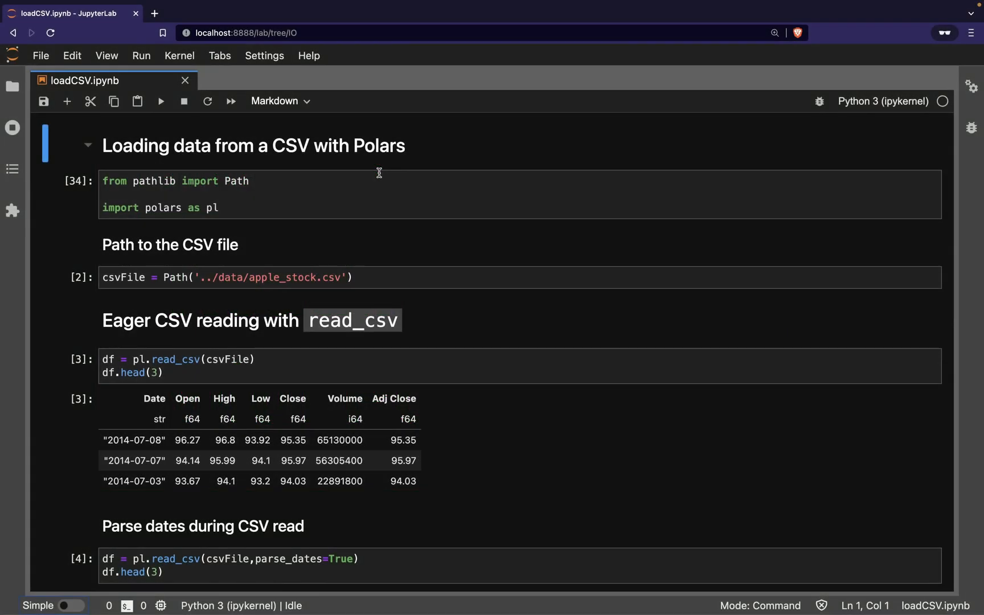
{"action": "mouse_move", "coordinate": [174, 184]}
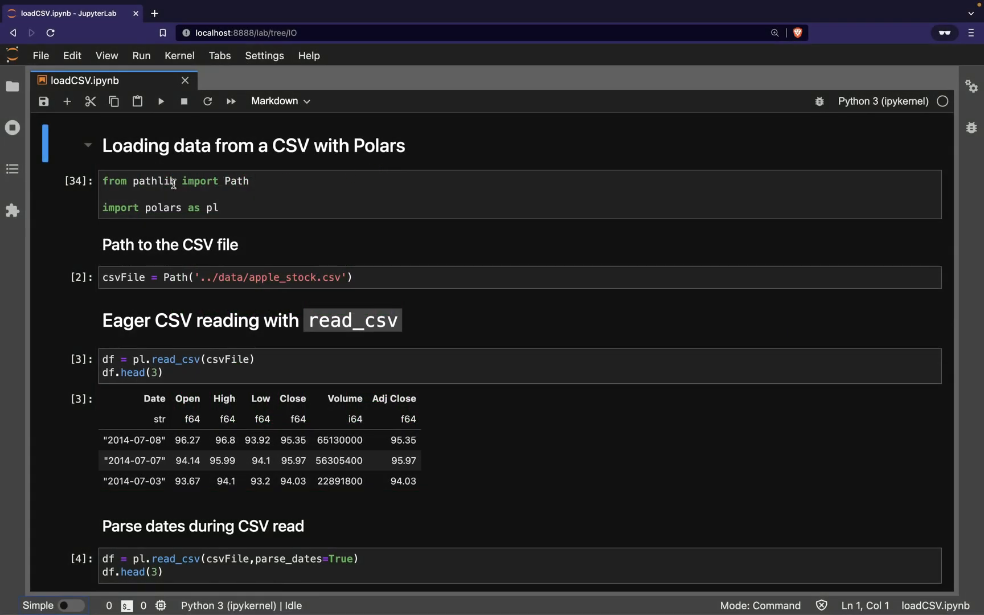
Step: Review the polars import, then the eager read_csv code and its string Date output
{"action": "left_click", "coordinate": [208, 201]}
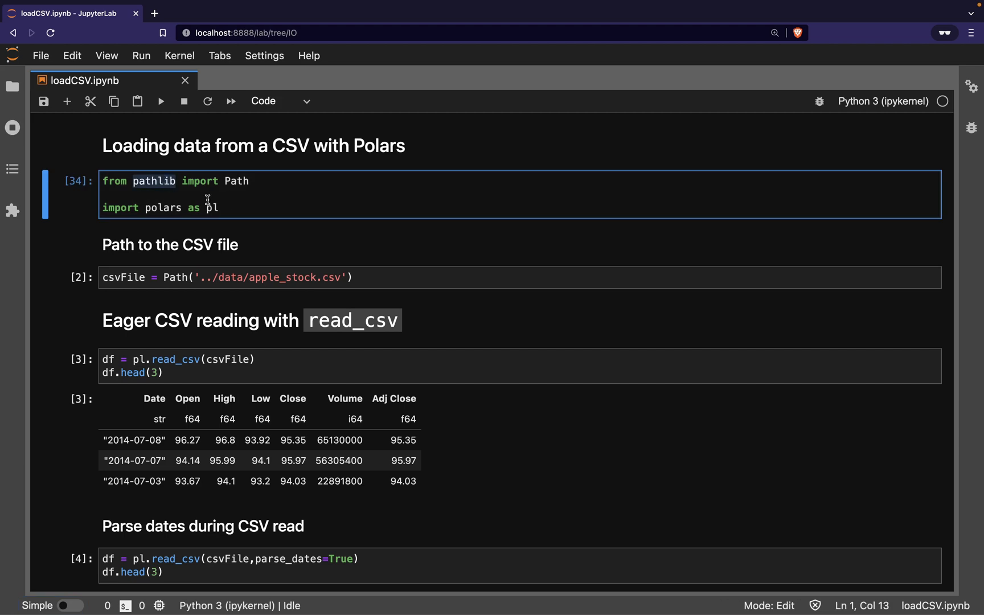
{"action": "left_click", "coordinate": [223, 208]}
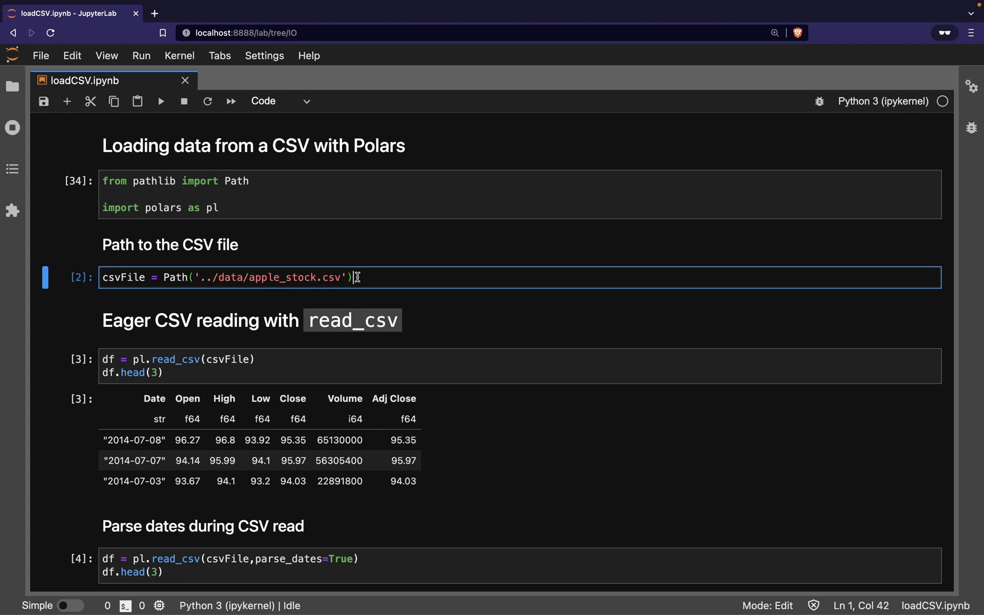
{"action": "scroll", "scroll_direction": "down", "scroll_amount": 3}
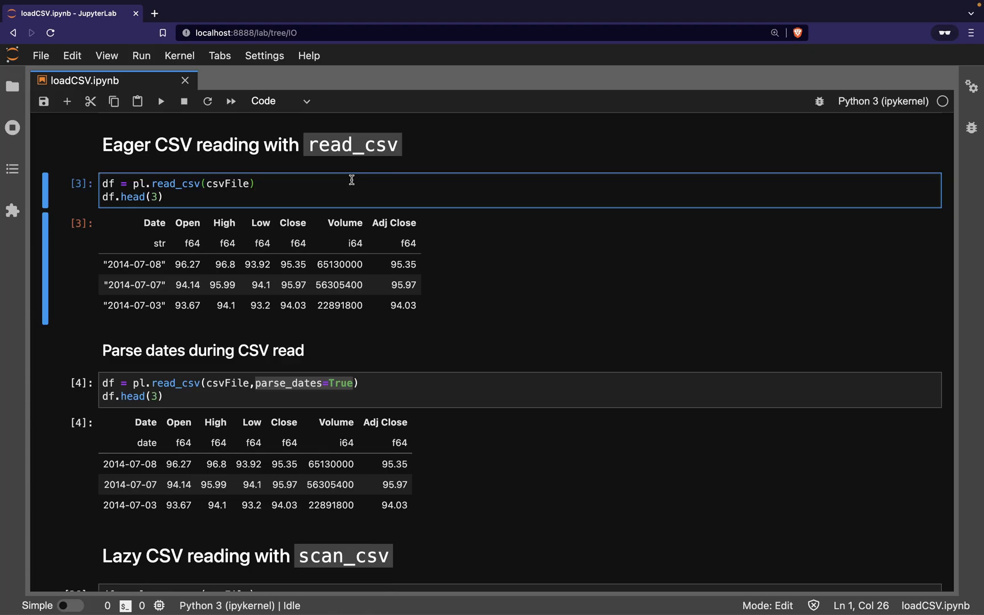
{"action": "double_click", "coordinate": [174, 184]}
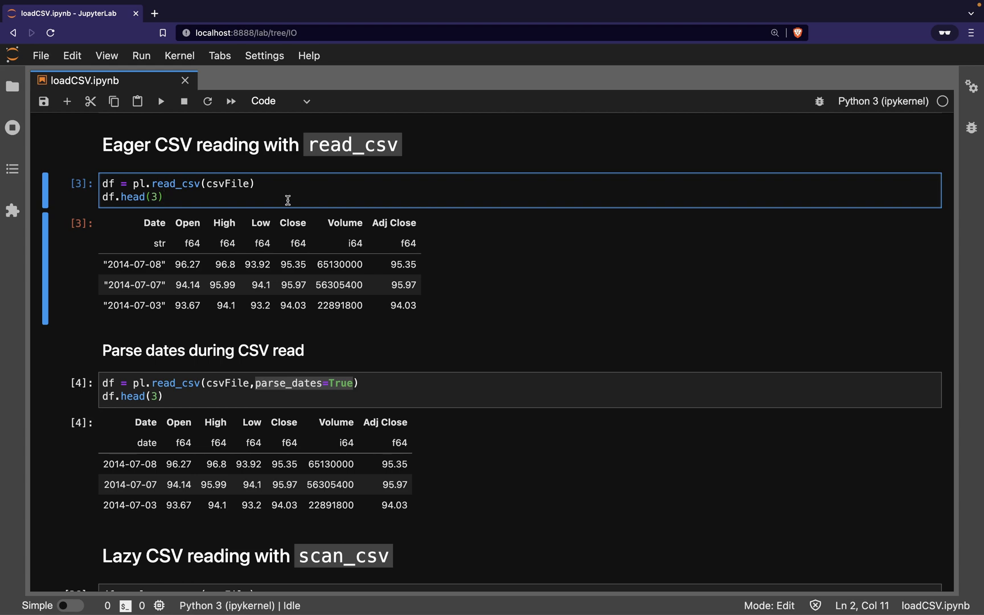
{"action": "mouse_move", "coordinate": [113, 265]}
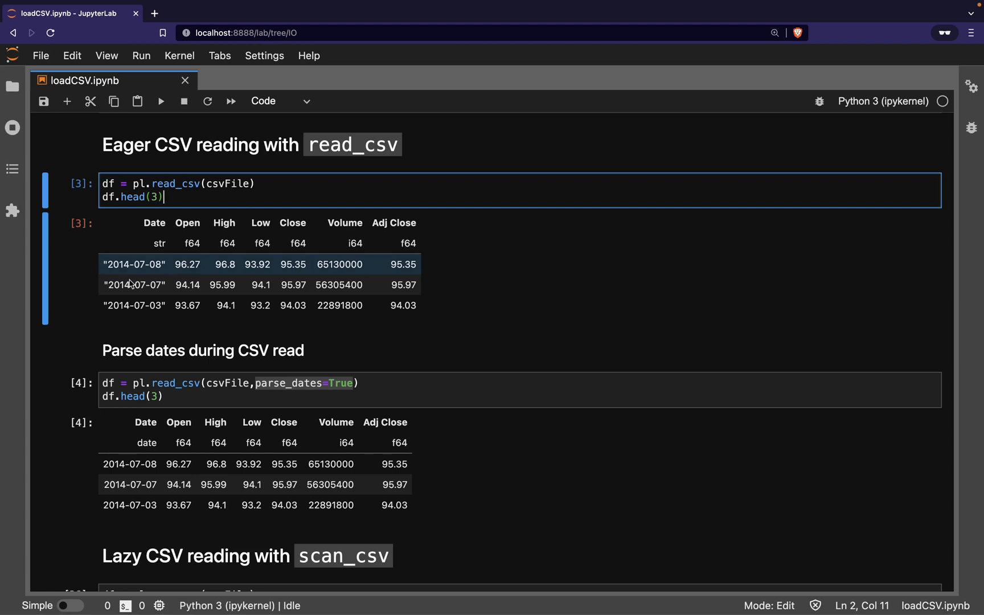
{"action": "mouse_move", "coordinate": [178, 284]}
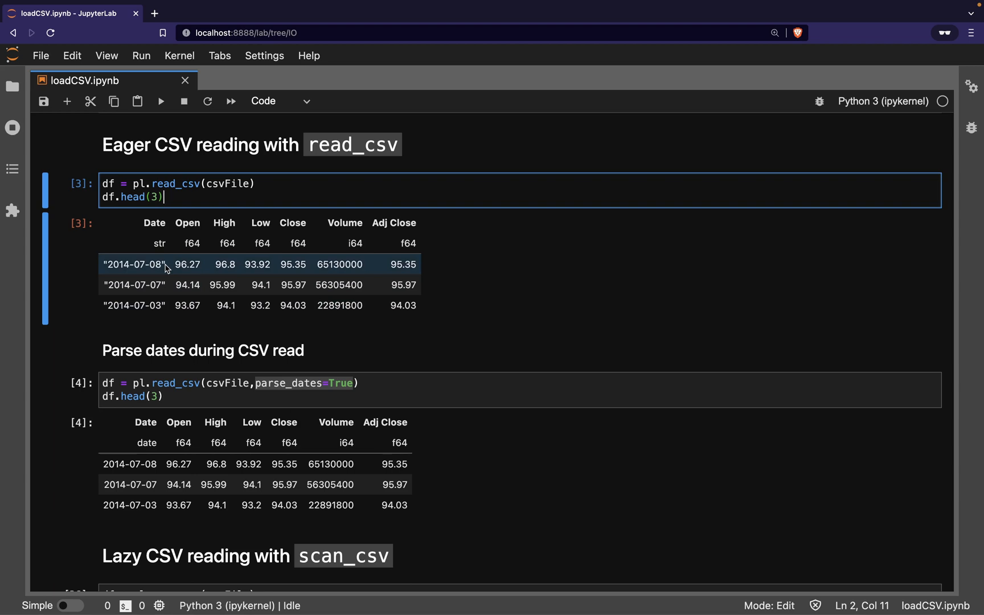
{"action": "left_click", "coordinate": [281, 382]}
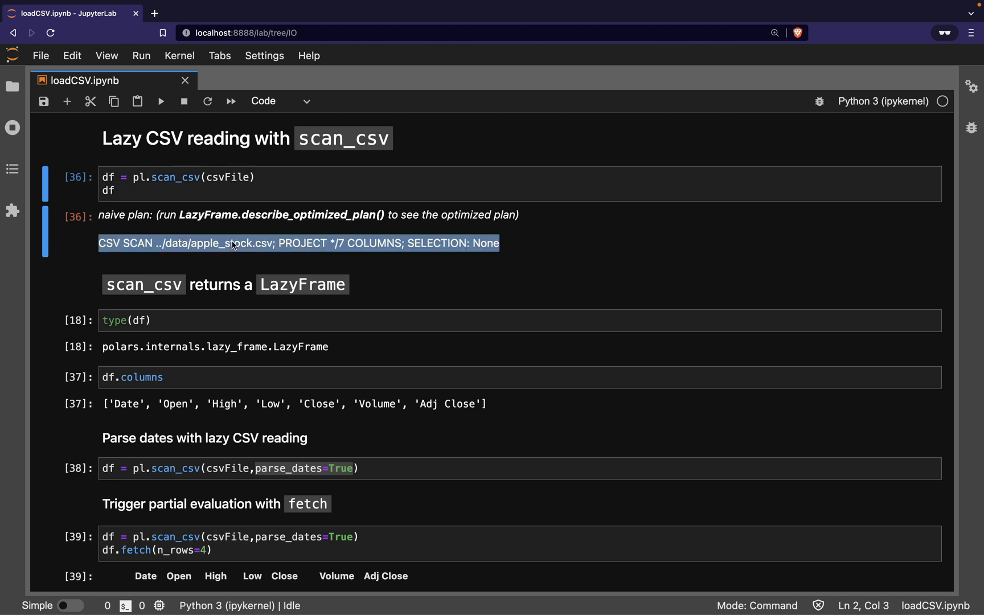
{"action": "mouse_move", "coordinate": [522, 251]}
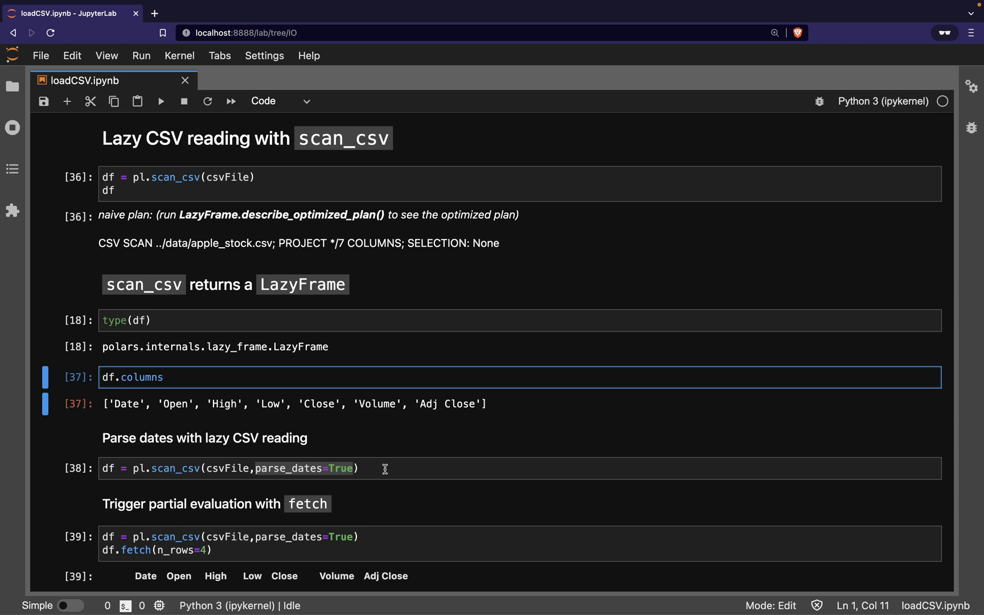
Step: Open the lazy scan_csv parse-dates cell for editing
{"action": "left_click", "coordinate": [385, 468]}
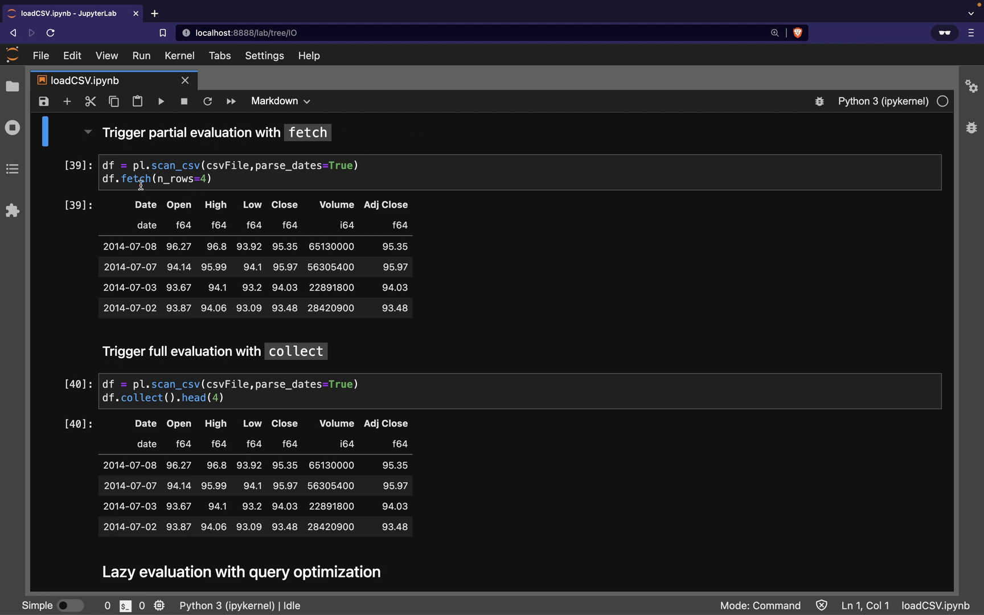
Step: Open the fetch example cell and highlight its n_rows argument
{"action": "left_click", "coordinate": [242, 180]}
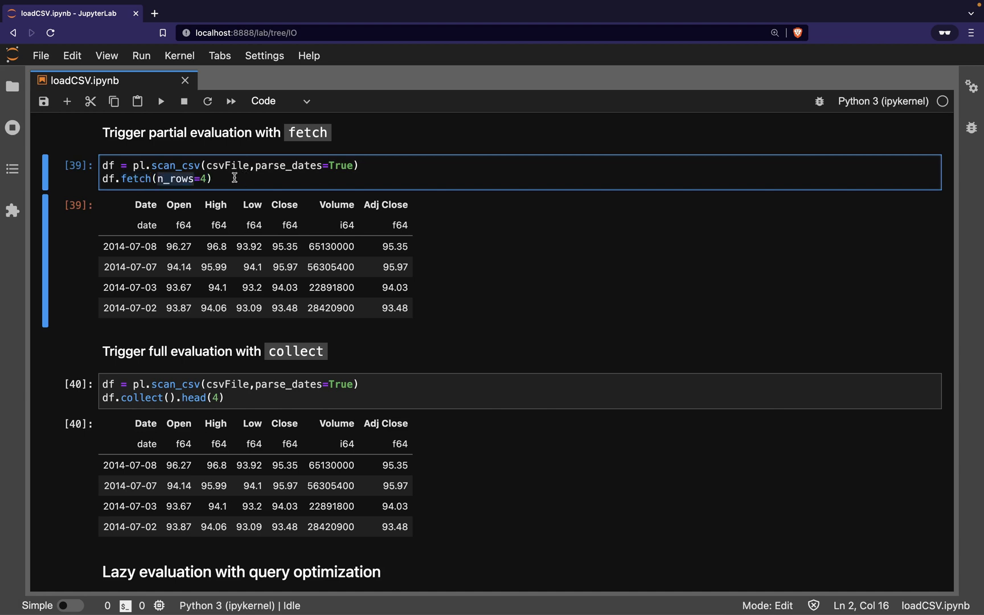
{"action": "double_click", "coordinate": [172, 179]}
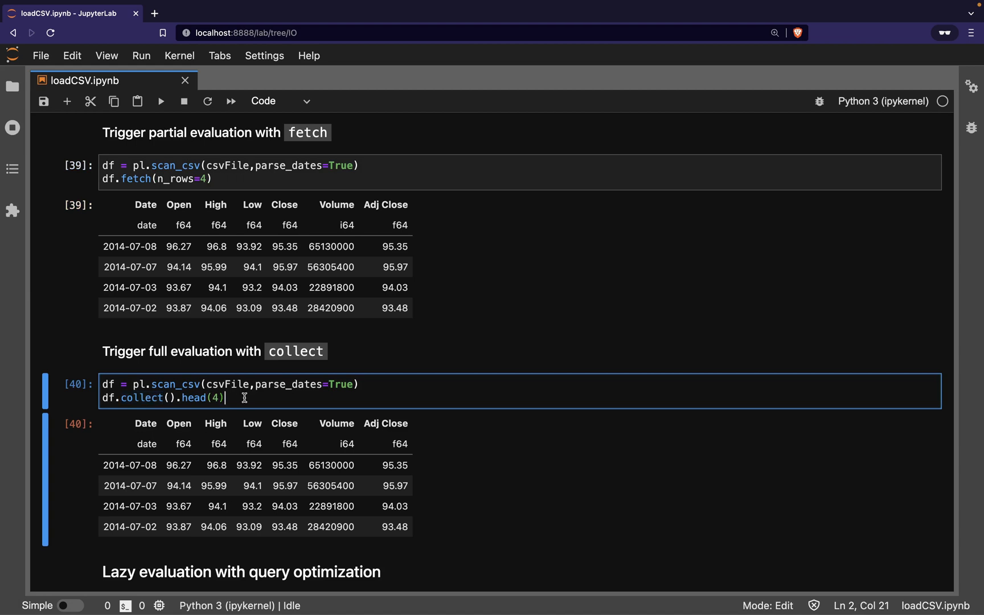
{"action": "scroll", "scroll_direction": "down", "scroll_amount": 3}
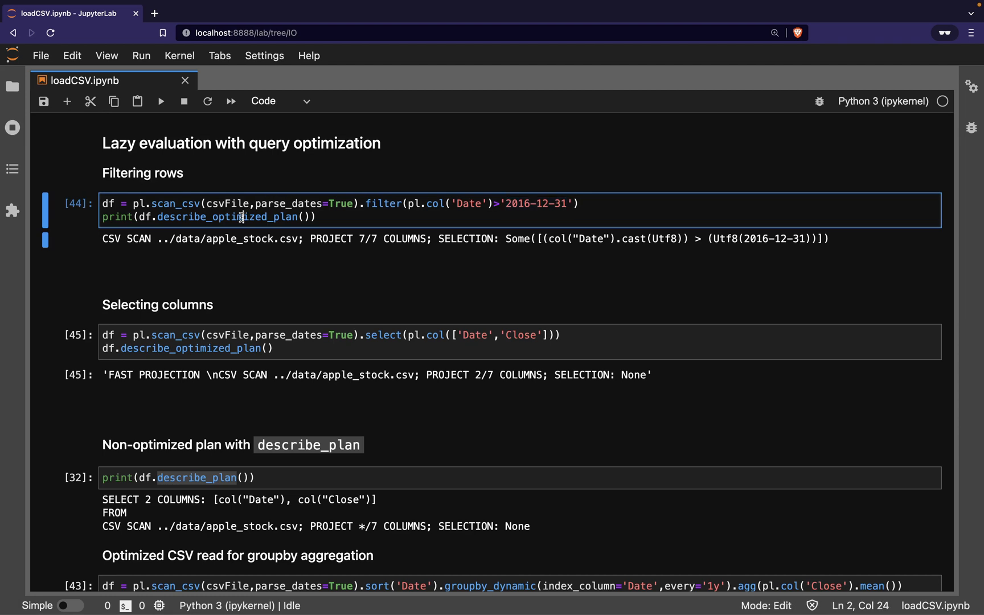
Step: Highlight describe_optimized_plan in the row-filtering example
{"action": "double_click", "coordinate": [228, 217]}
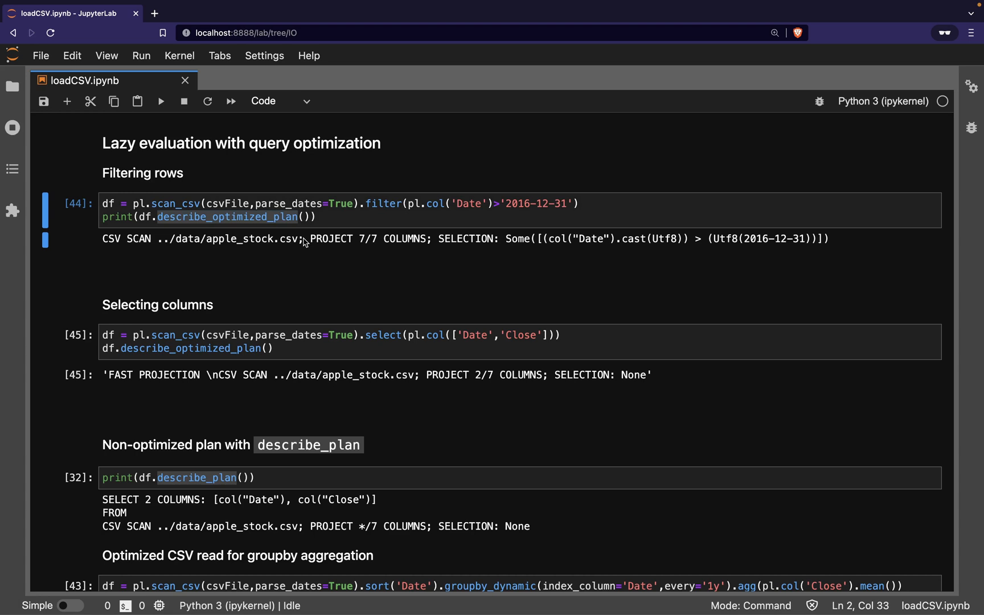
{"action": "mouse_move", "coordinate": [232, 239]}
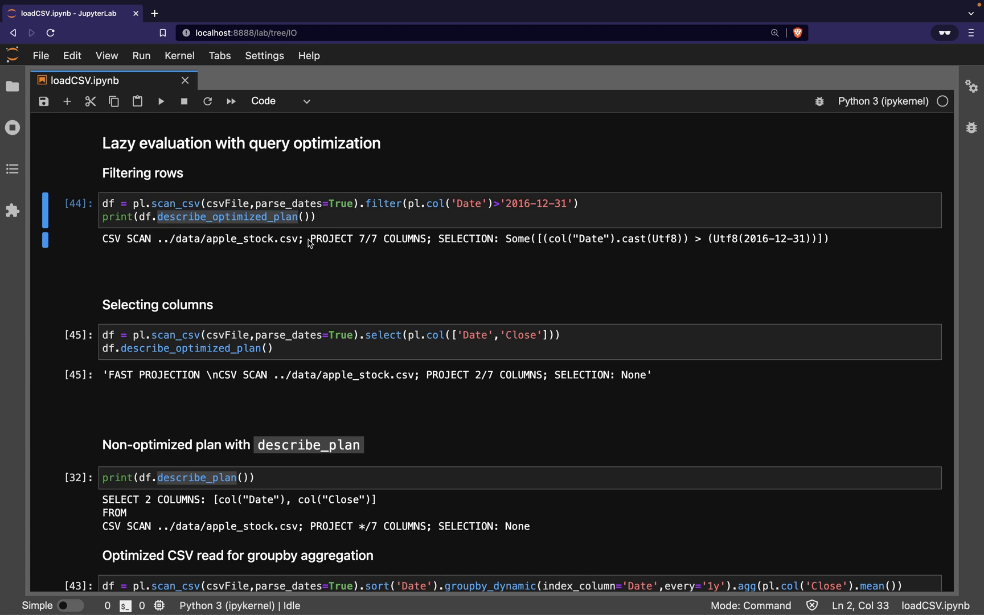
{"action": "mouse_move", "coordinate": [427, 246]}
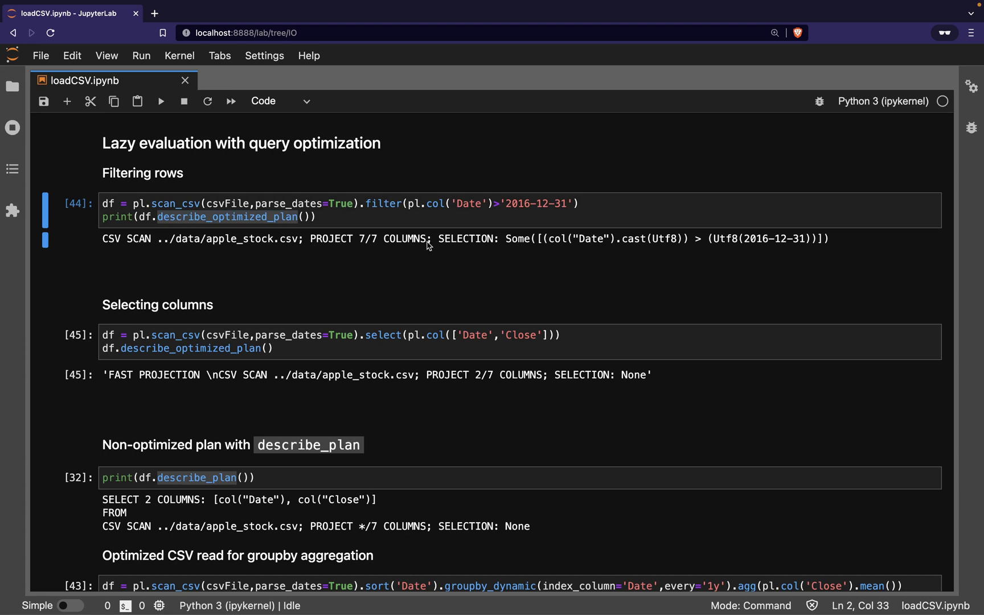
{"action": "mouse_move", "coordinate": [444, 245]}
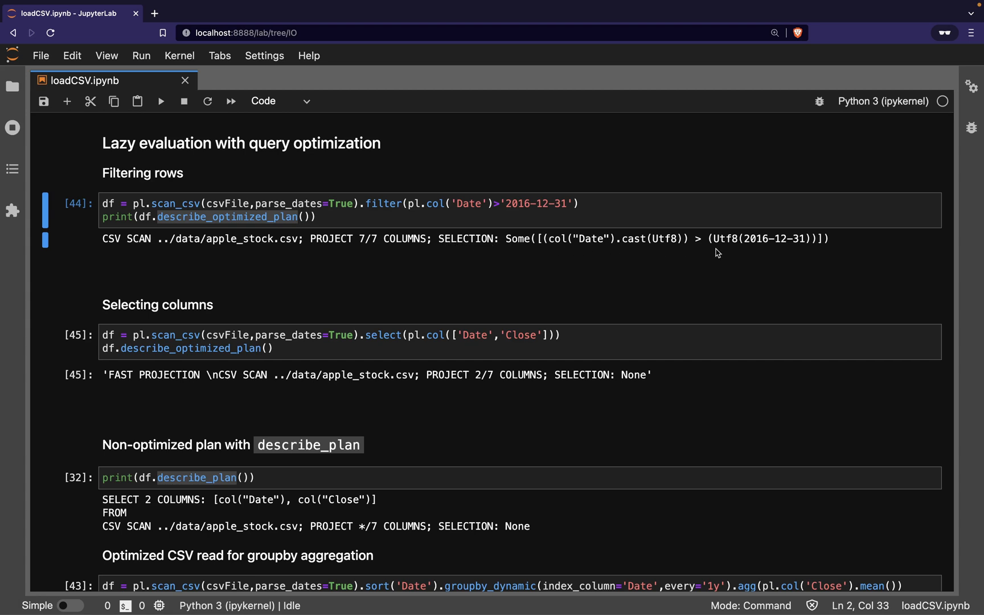
{"action": "mouse_move", "coordinate": [843, 251]}
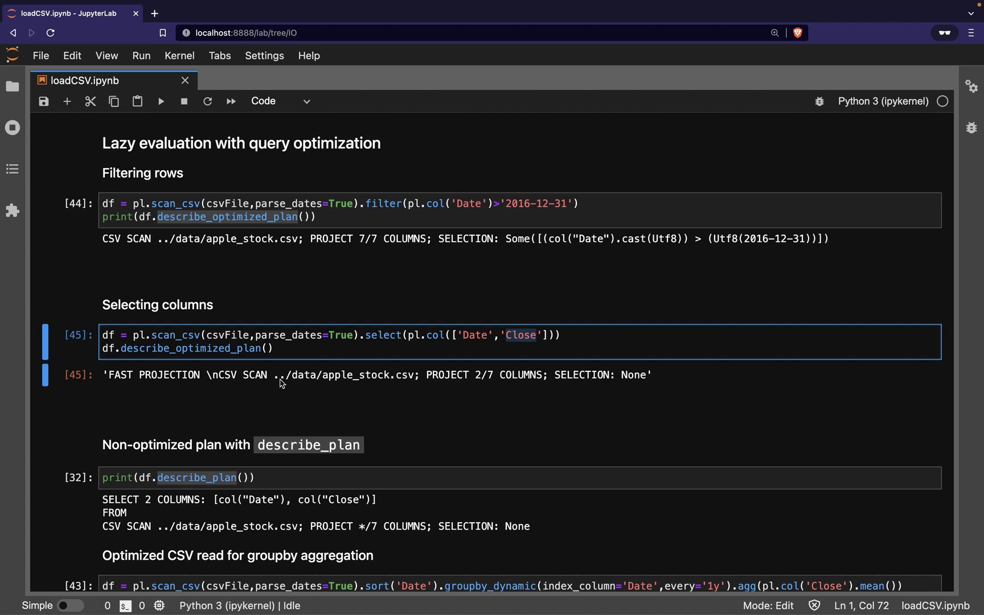
{"action": "mouse_move", "coordinate": [543, 377]}
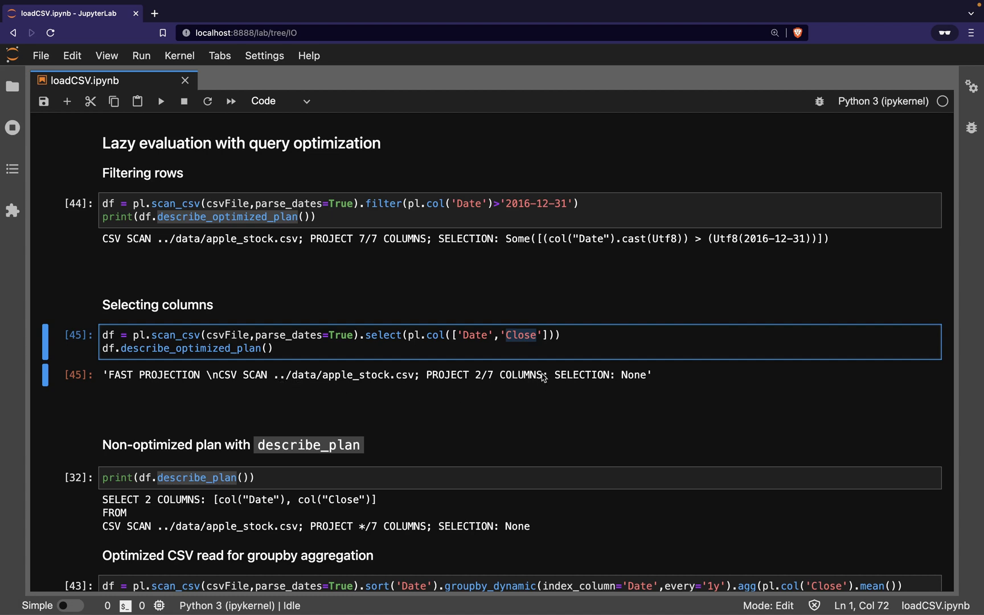
{"action": "double_click", "coordinate": [483, 374]}
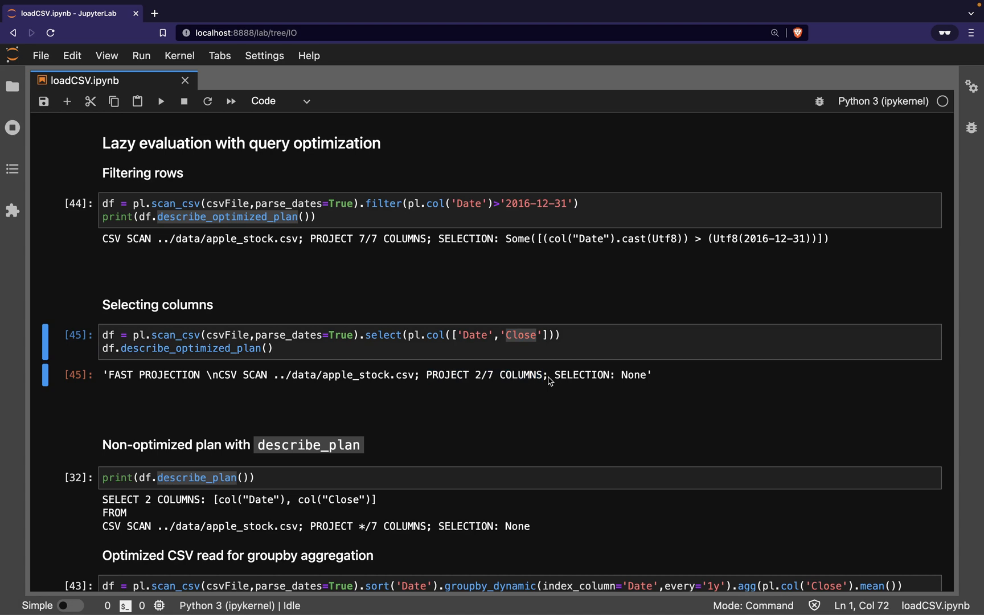
{"action": "scroll", "scroll_direction": "down", "scroll_amount": 3}
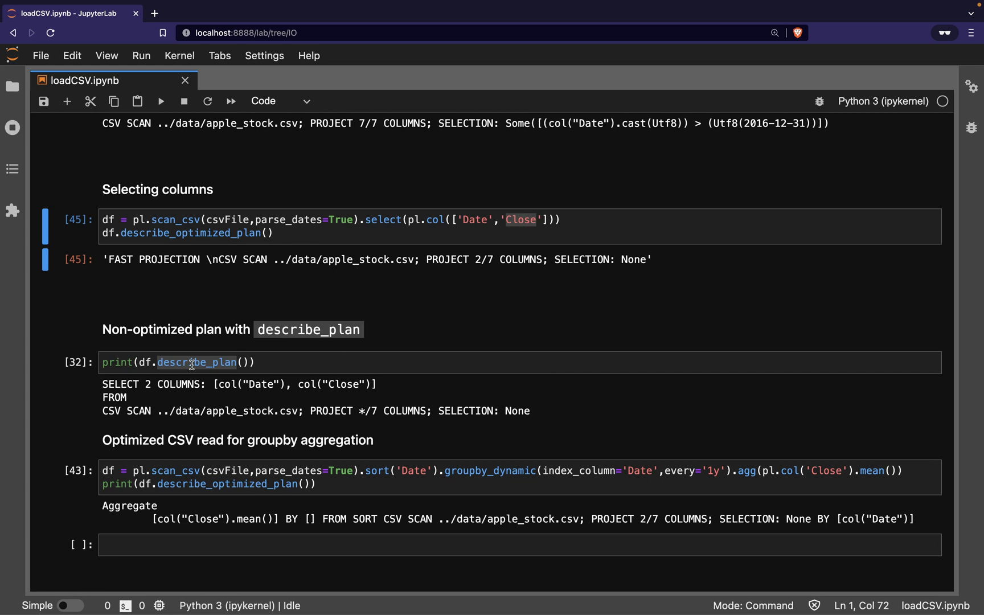
Step: Open the non-optimized example cell and highlight describe_plan in its code
{"action": "left_click", "coordinate": [195, 362]}
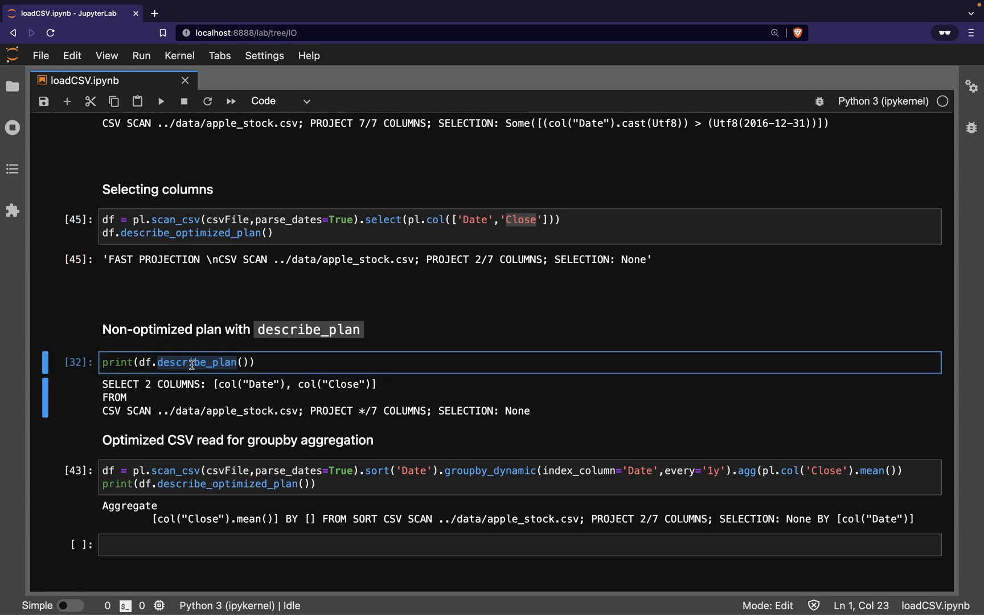
{"action": "mouse_move", "coordinate": [280, 363]}
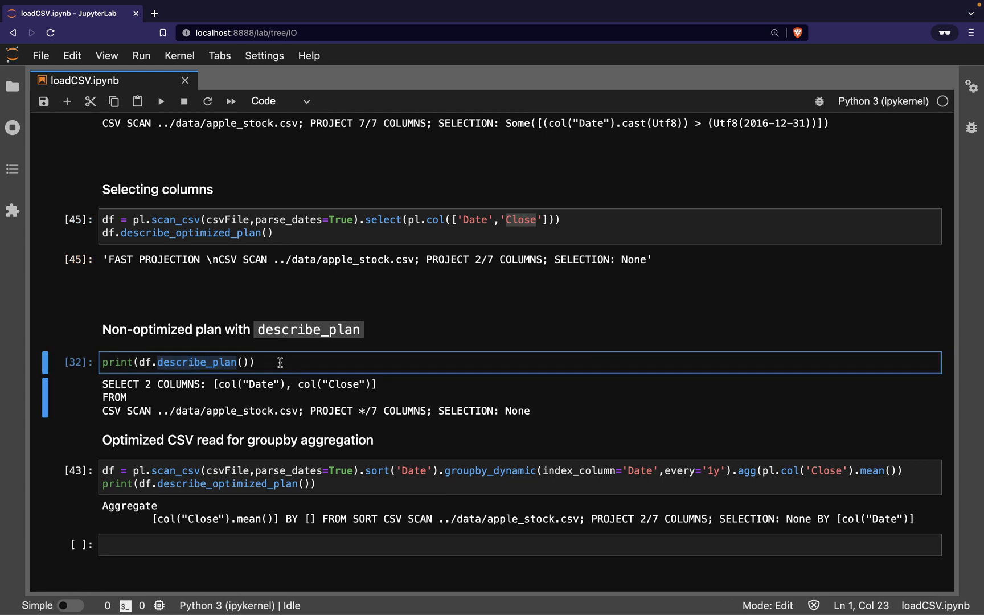
{"action": "double_click", "coordinate": [381, 410]}
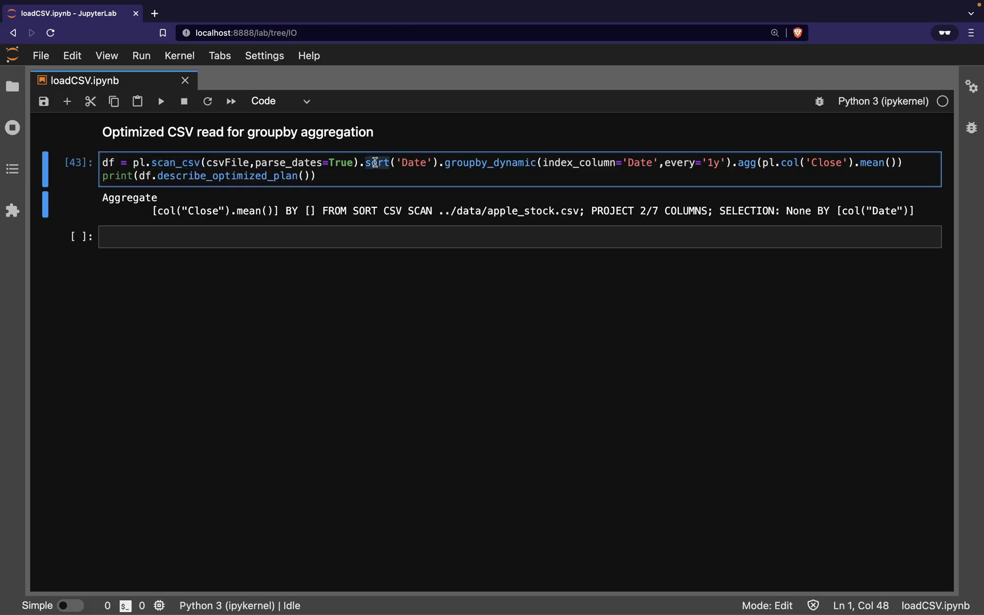
Step: Highlight the groupby sort step and the plan's PROJECT 2/7 COLUMNS line
{"action": "double_click", "coordinate": [488, 163]}
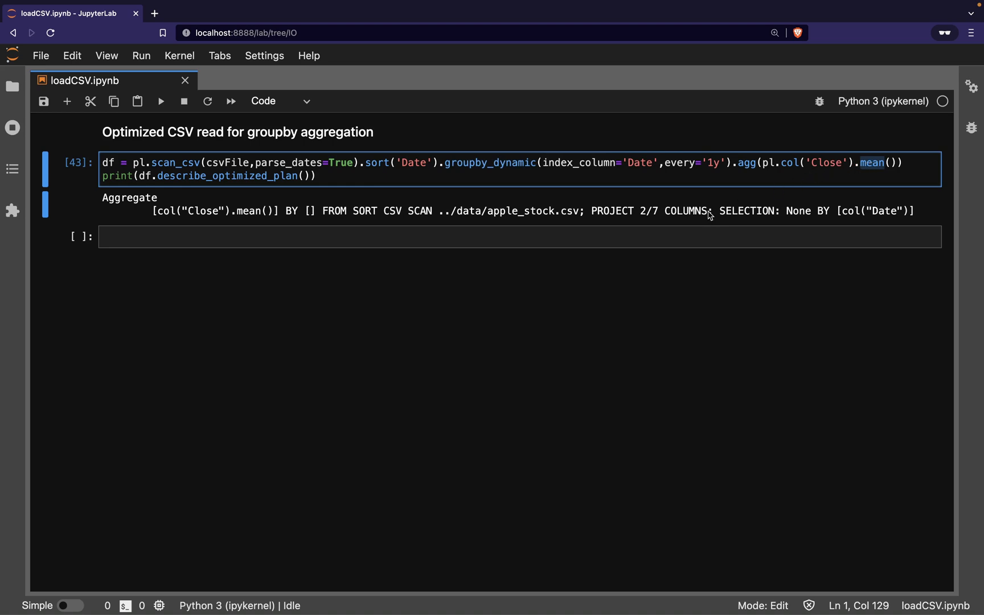
{"action": "double_click", "coordinate": [650, 211]}
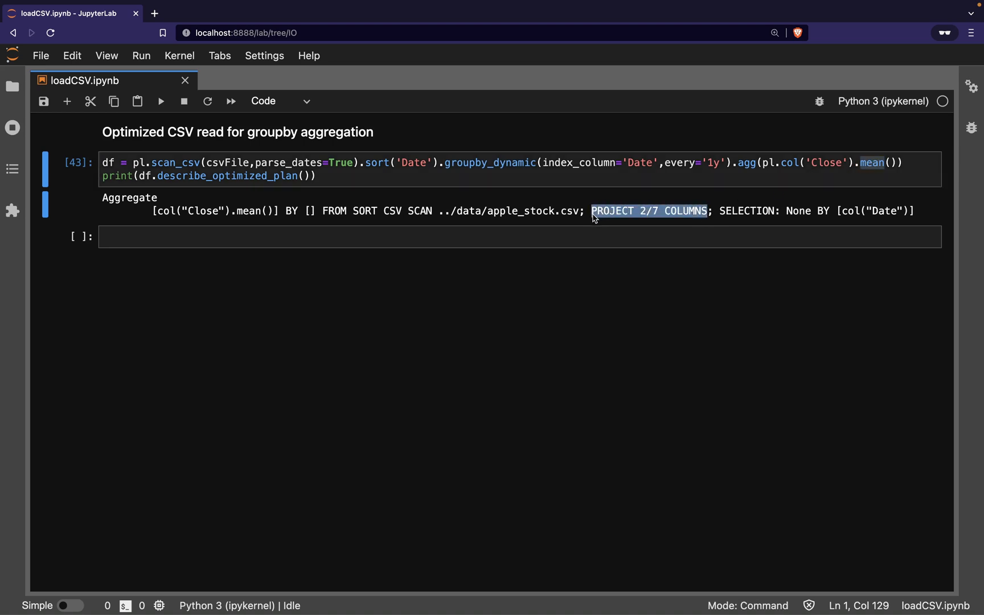
{"action": "mouse_move", "coordinate": [718, 224]}
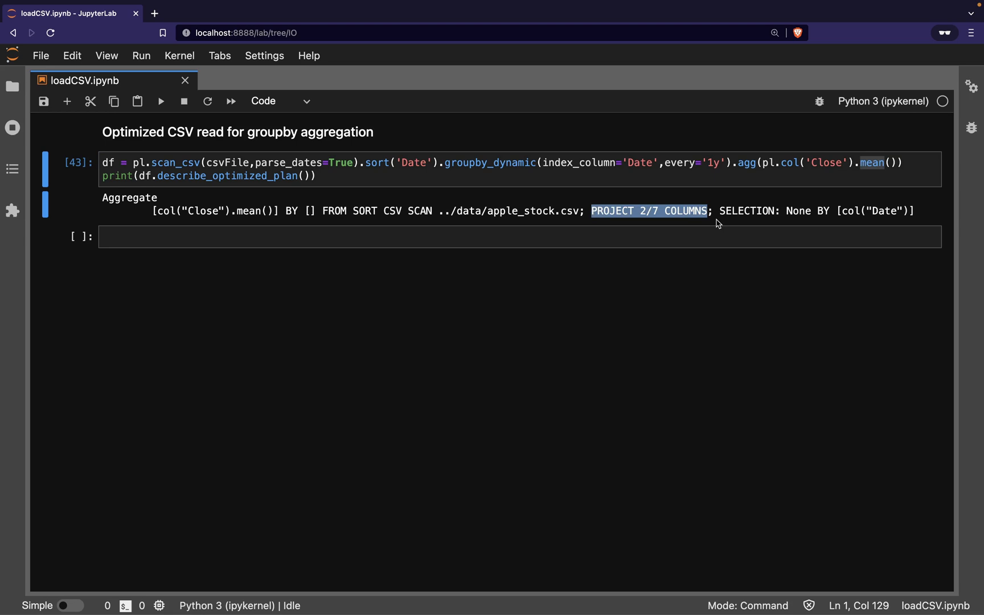